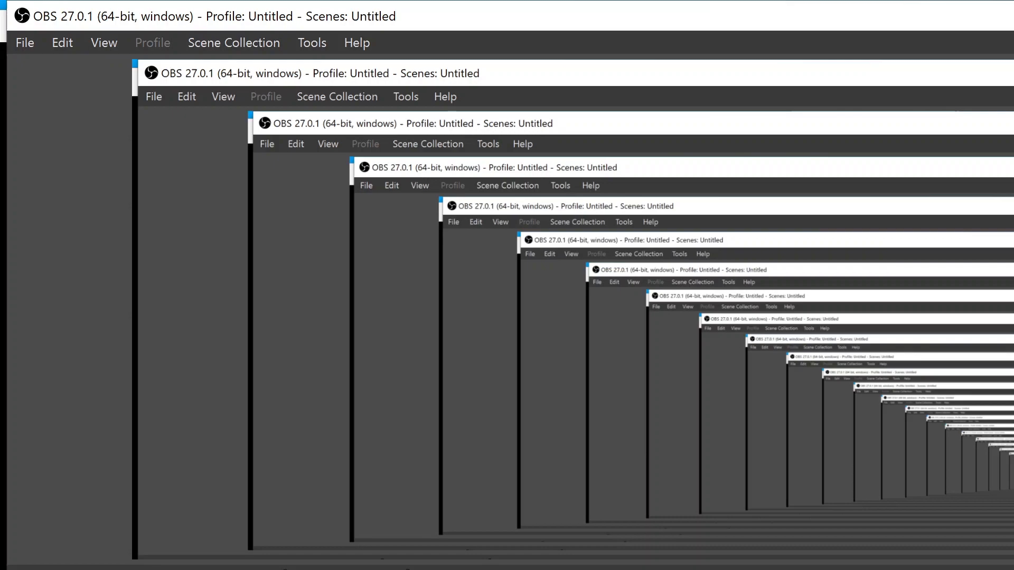
mouse_move(402, 147)
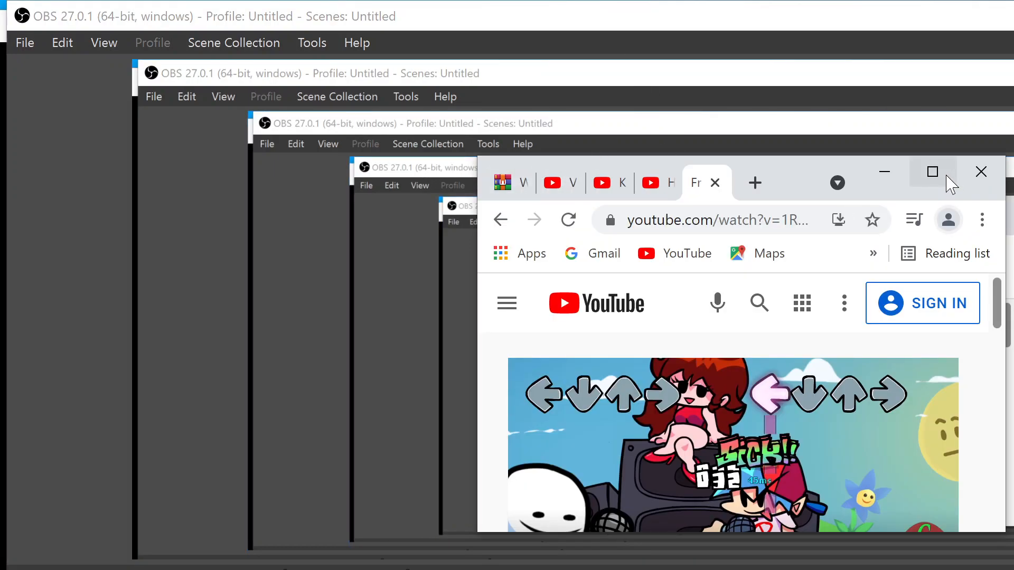
Maximize the Chrome window so the Google start page fills the screen
click(933, 172)
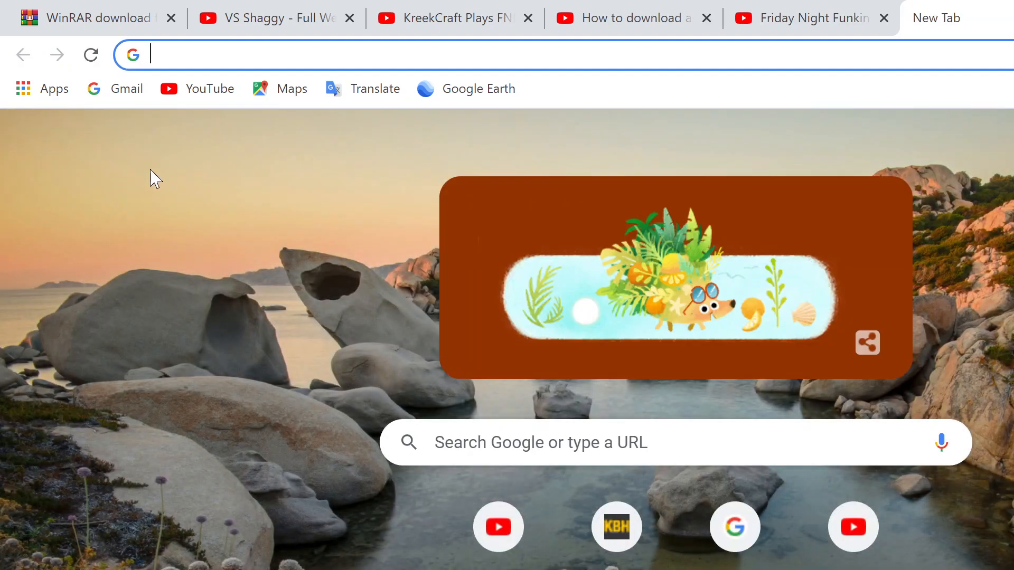
mouse_move(181, 198)
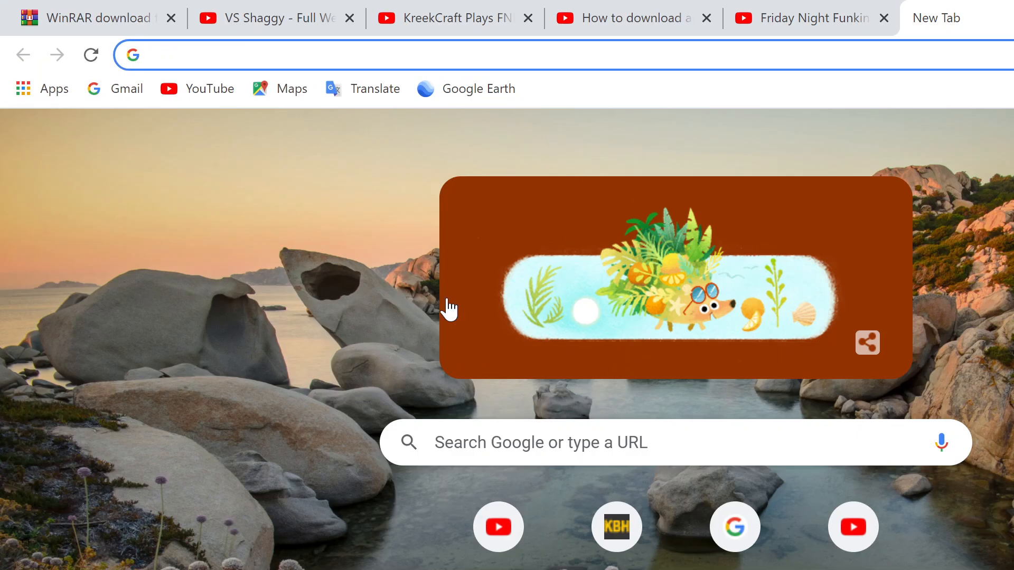
mouse_move(277, 87)
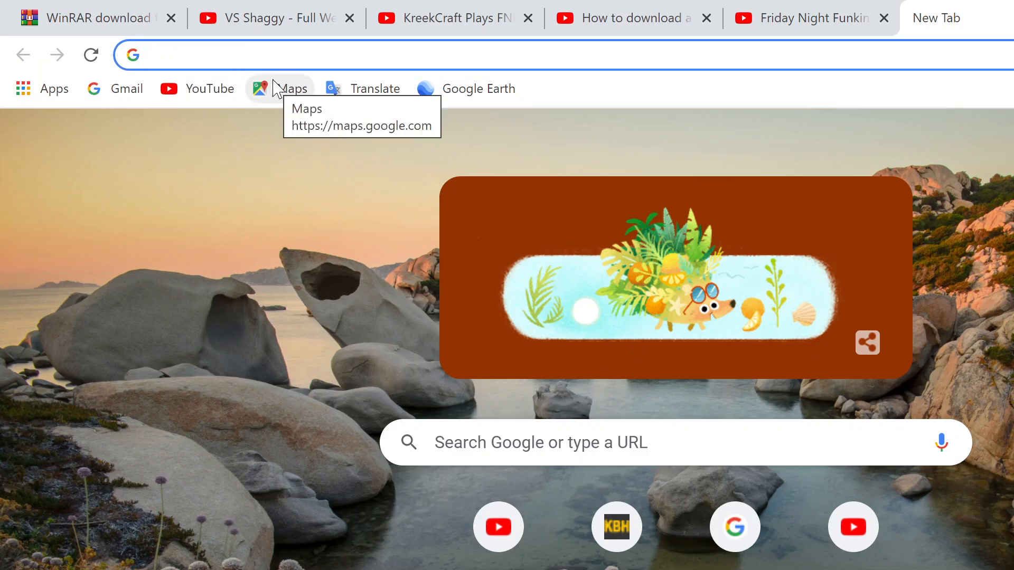
Search Google for 'hex mod fnf download' from the 'hex' address-bar suggestion
text(hex)
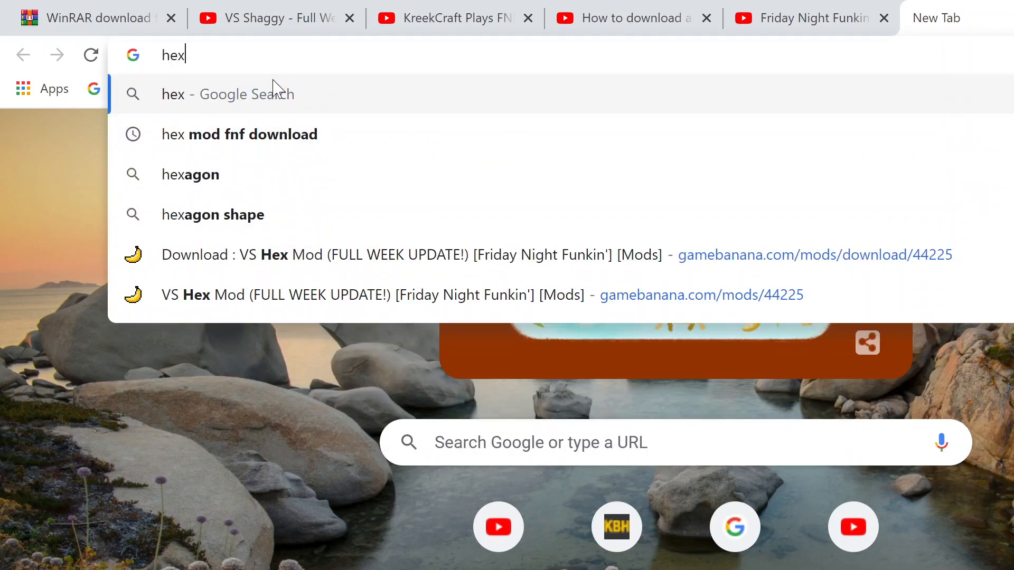
click(238, 134)
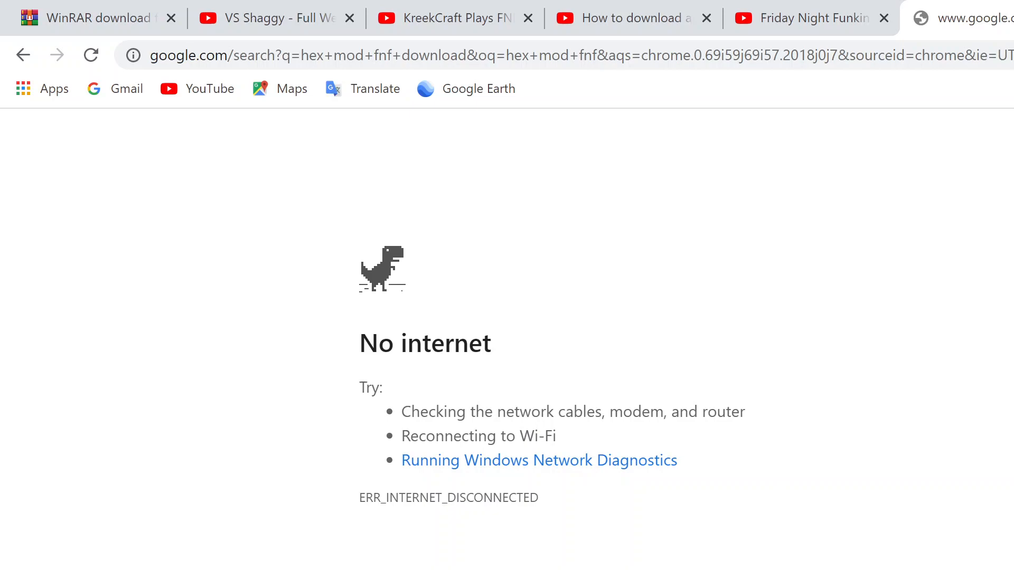
mouse_move(883, 522)
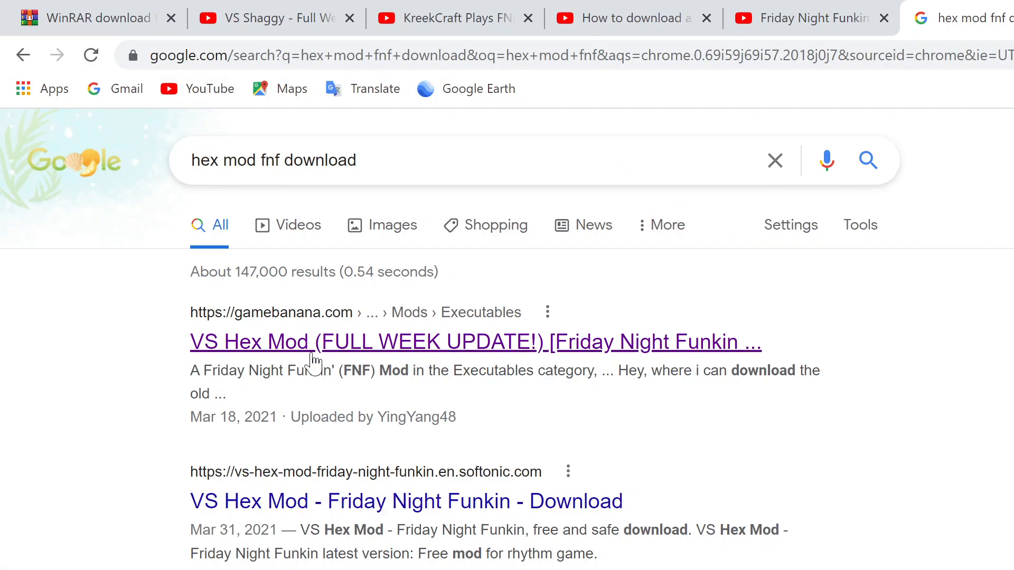
mouse_move(682, 347)
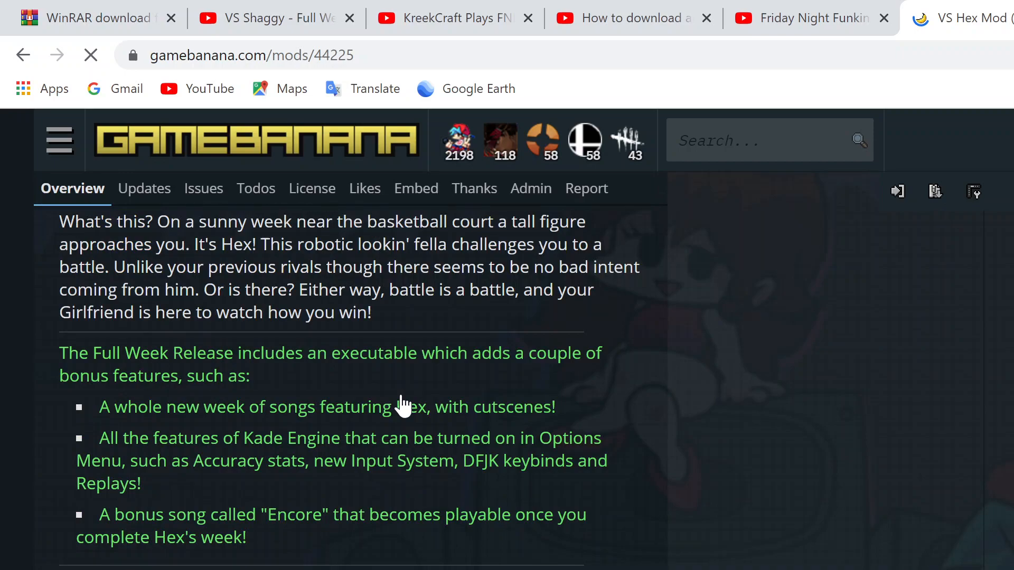
Reach the Manual Download page for vshexfullweek_1_.zip on GameBanana's VS Hex Mod entry
scroll(down, 3)
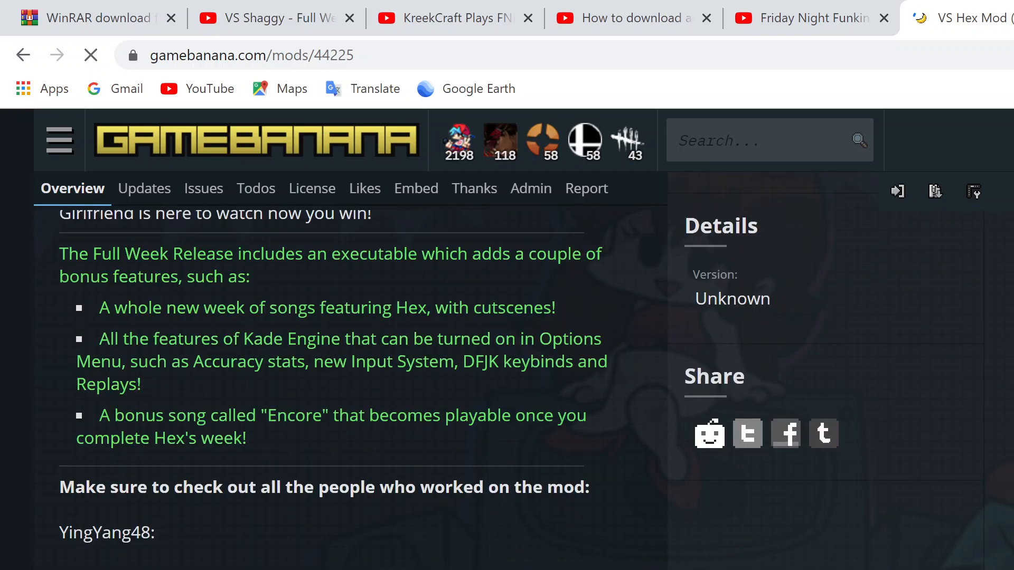
scroll(down, 3)
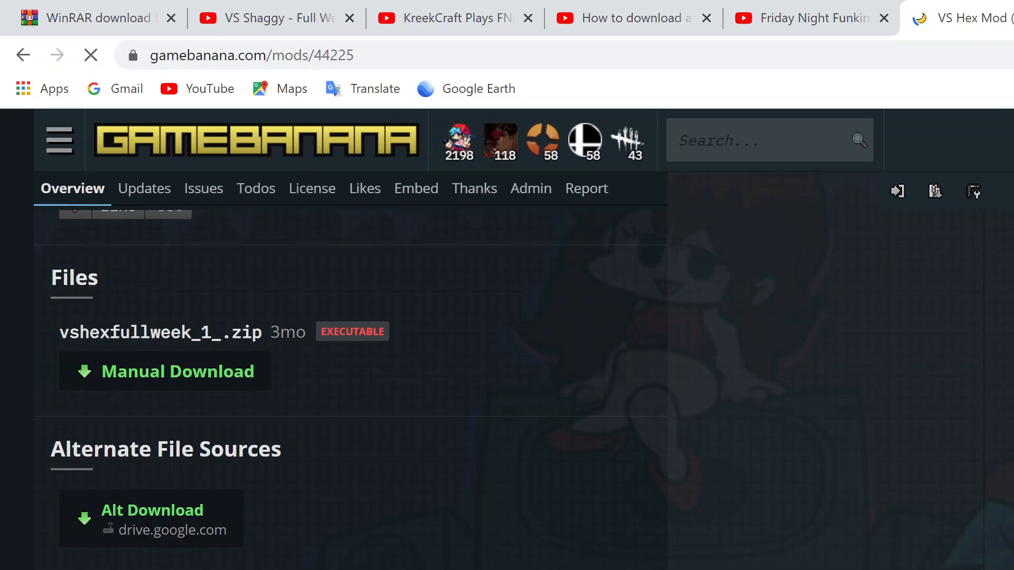
mouse_move(560, 539)
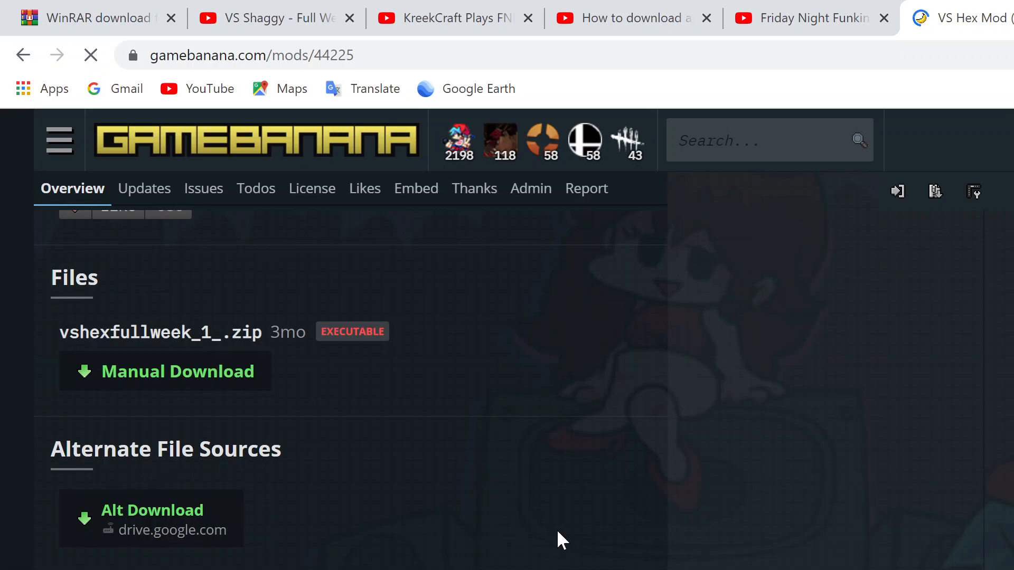
mouse_move(305, 486)
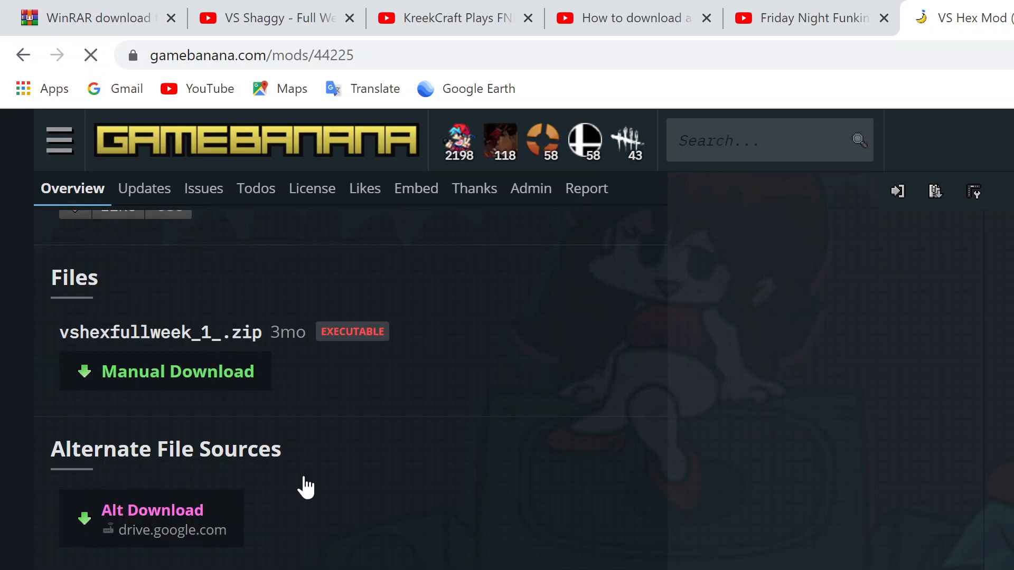
mouse_move(448, 506)
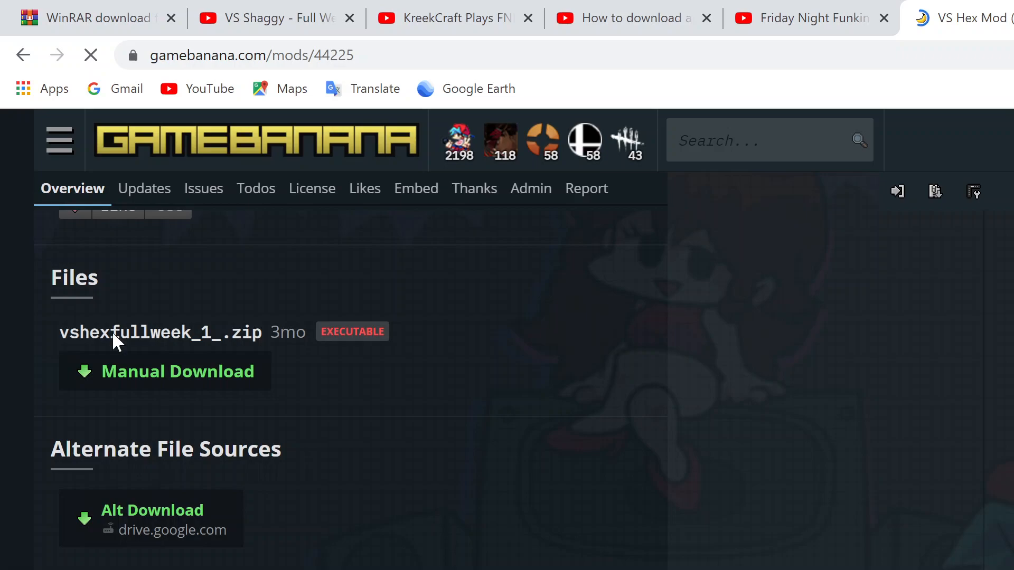
mouse_move(618, 542)
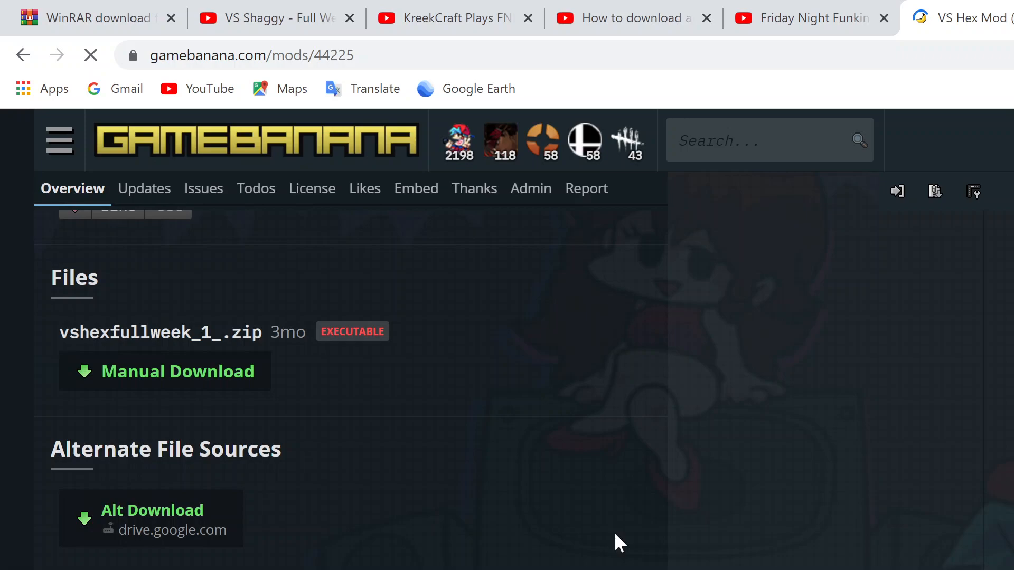
click(176, 371)
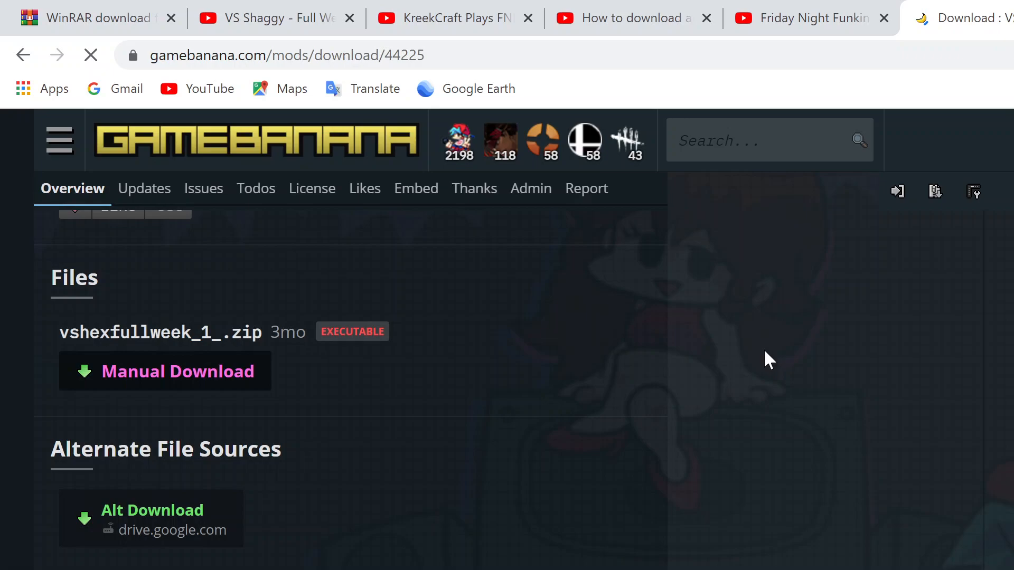
scroll(up, 3)
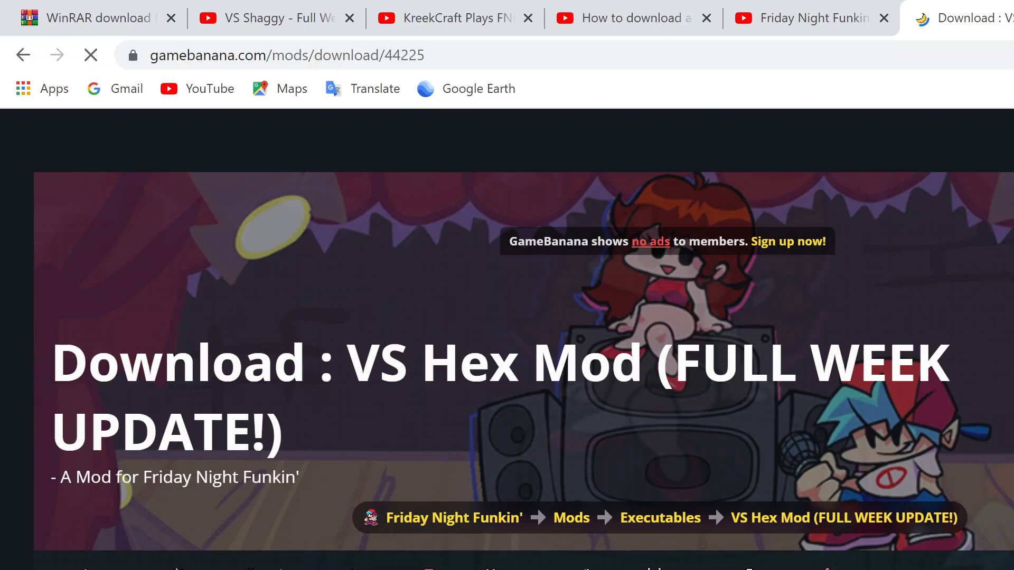
scroll(down, 3)
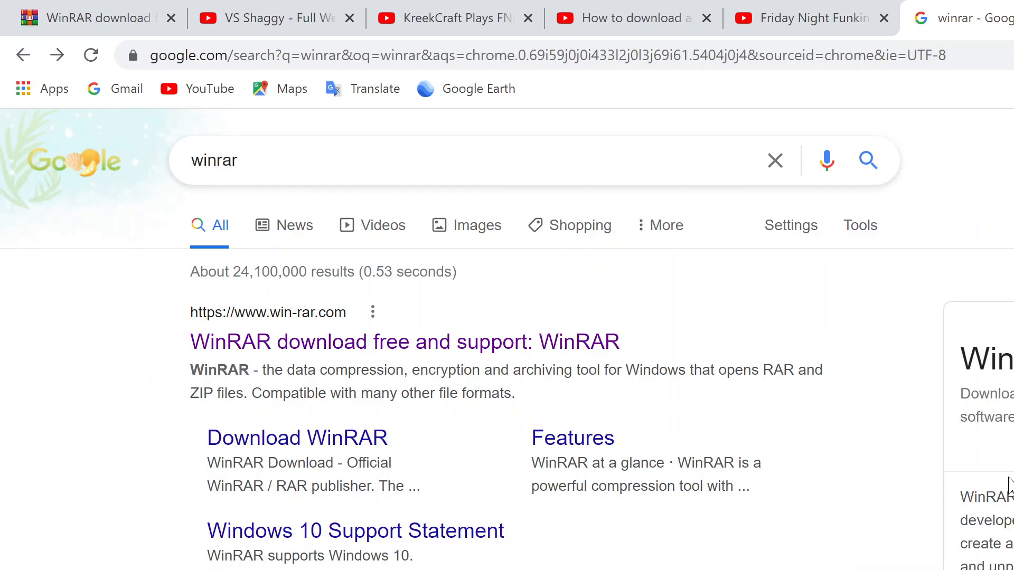
mouse_move(304, 300)
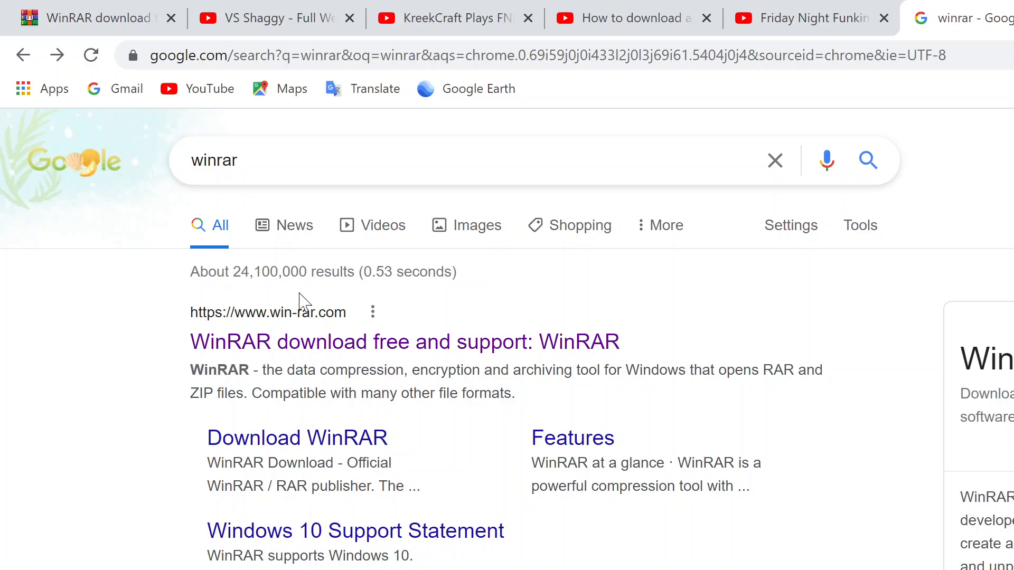
mouse_move(844, 188)
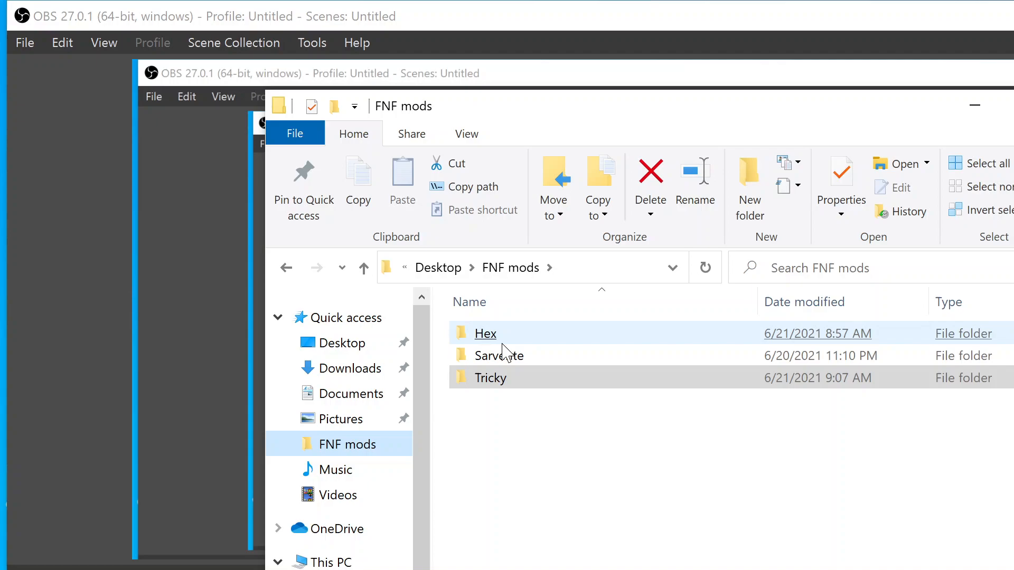
mouse_move(494, 378)
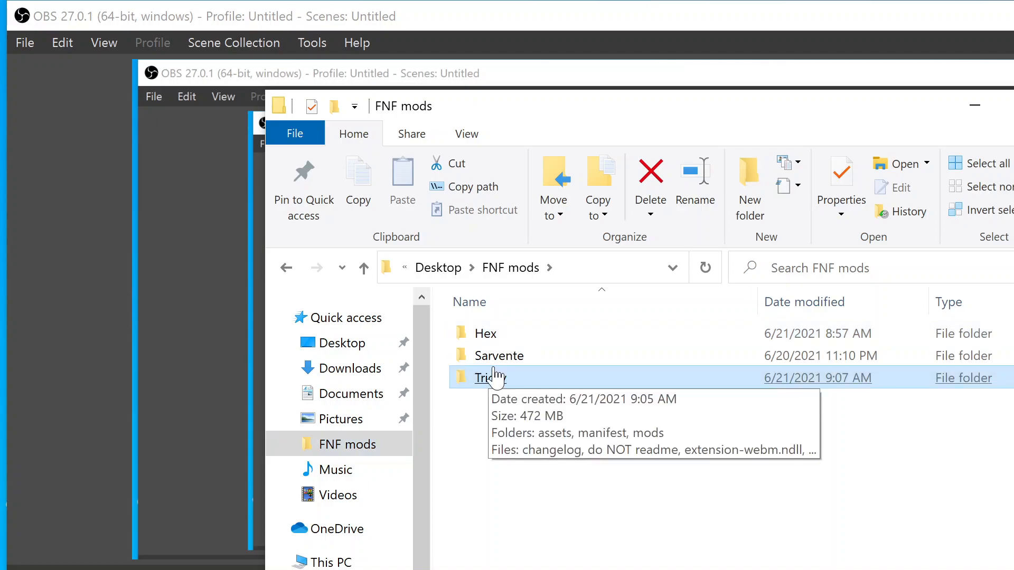
mouse_move(884, 332)
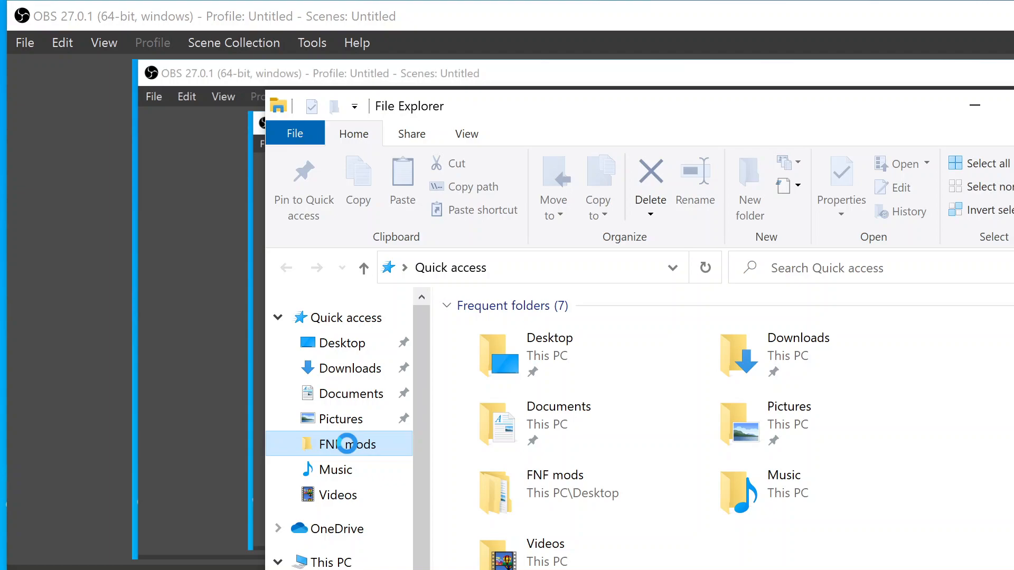
Browse into Desktop > FNF mods > Hex to list the extracted mod files
double_click(346, 443)
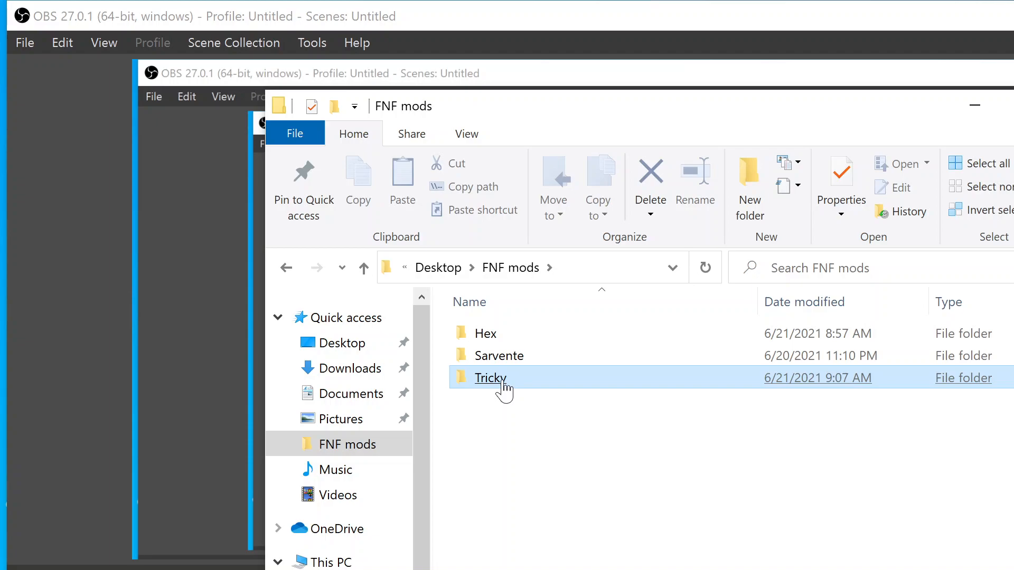
double_click(485, 333)
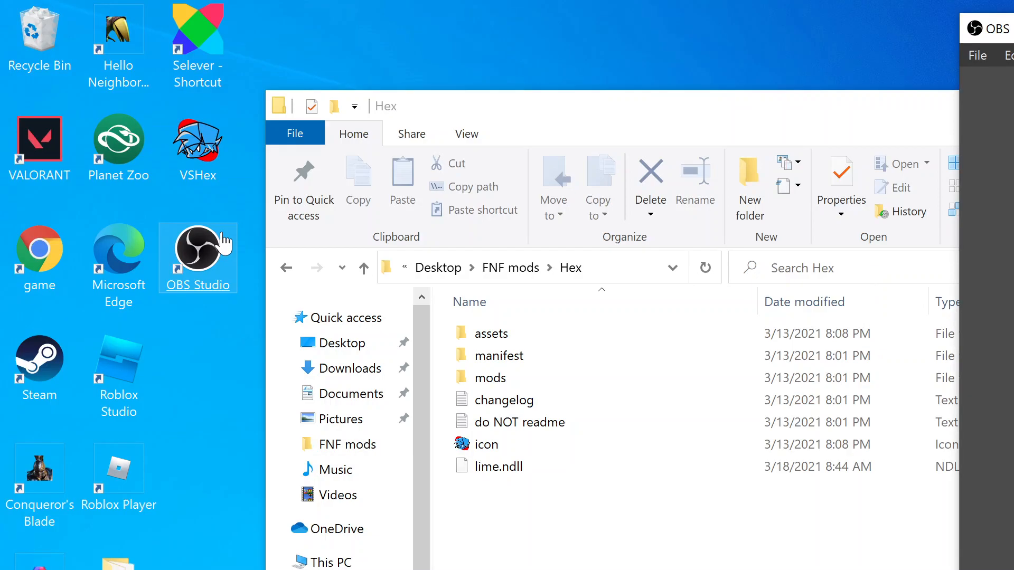